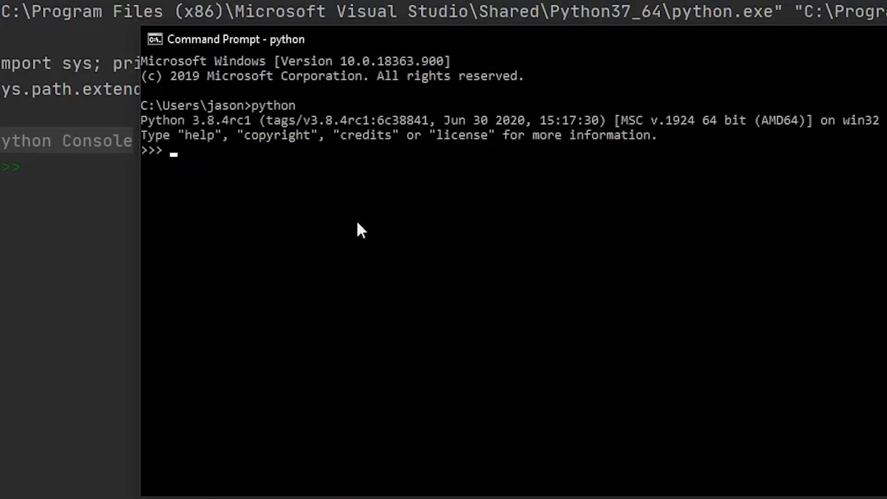
pyautogui.moveTo(379, 168)
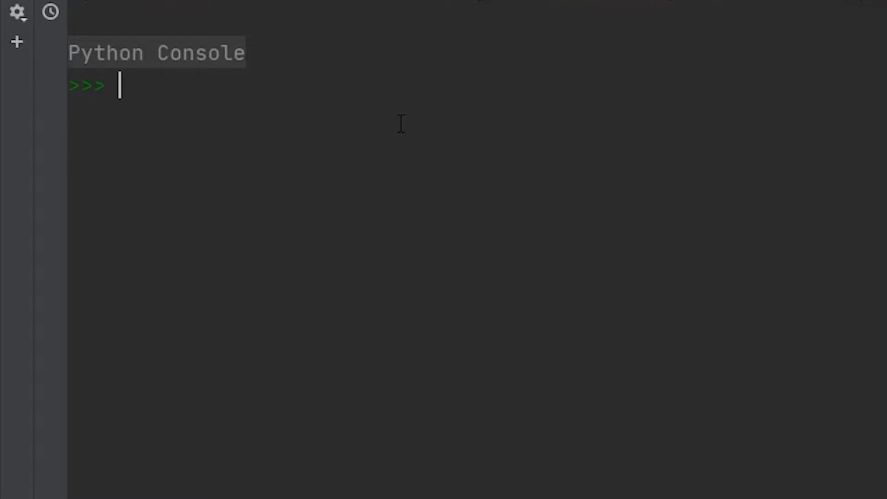
# Assign the string '10' to the variable input in the console
pyautogui.write('inp')
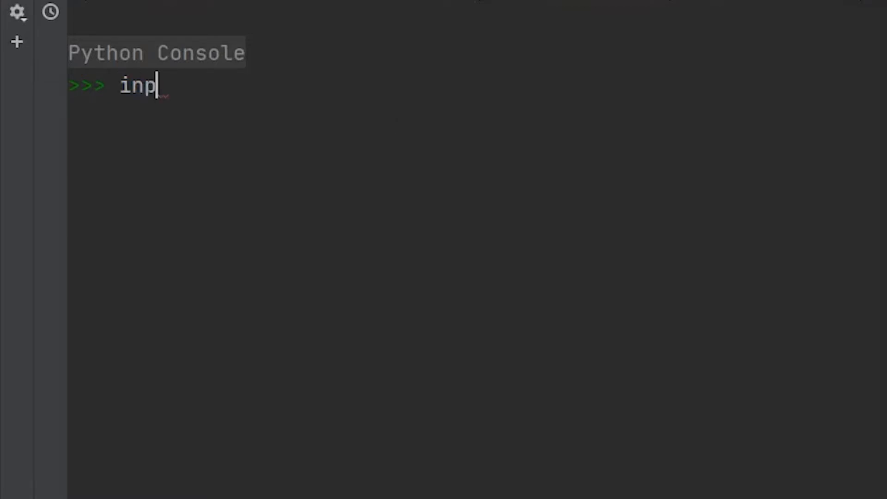
pyautogui.write('ut =')
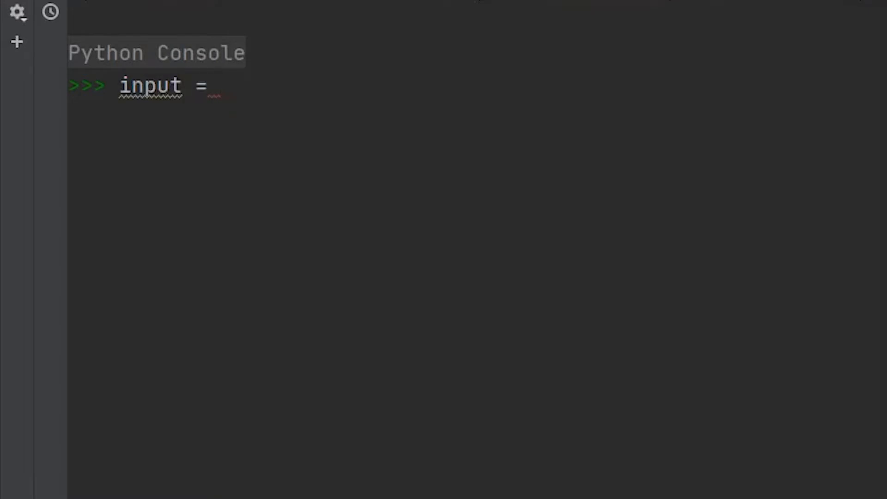
pyautogui.moveTo(333, 97)
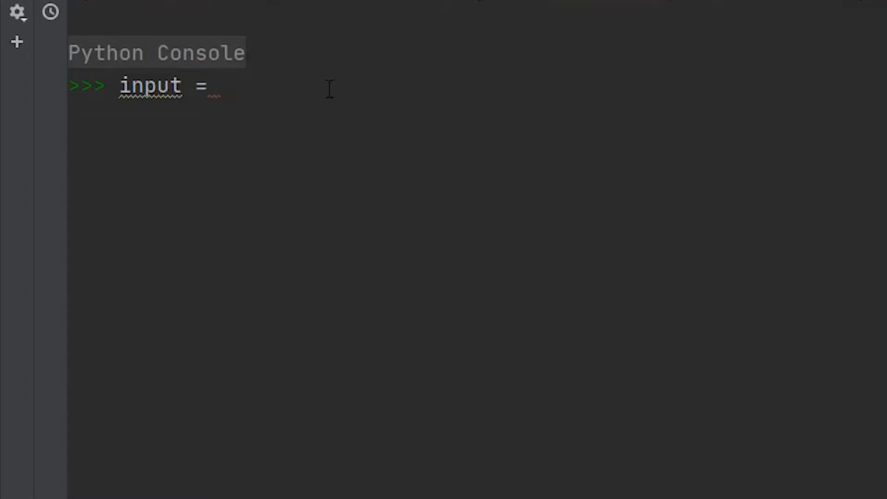
pyautogui.write("'10'")
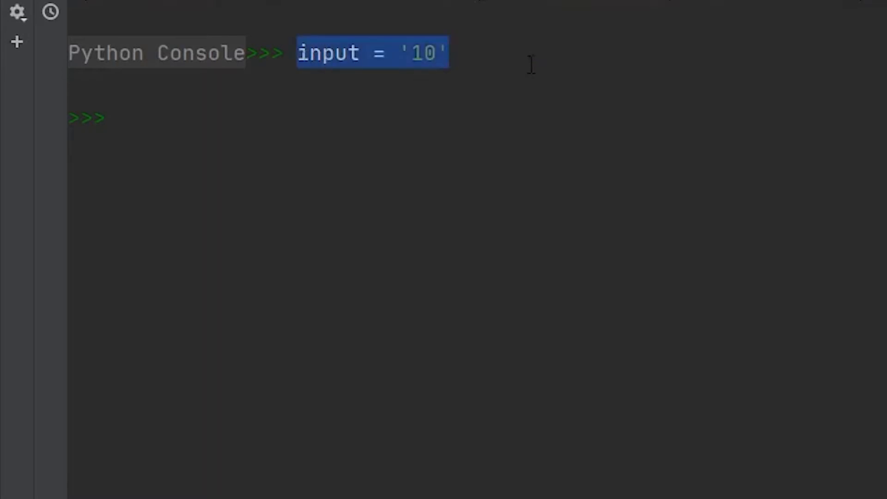
pyautogui.moveTo(287, 117)
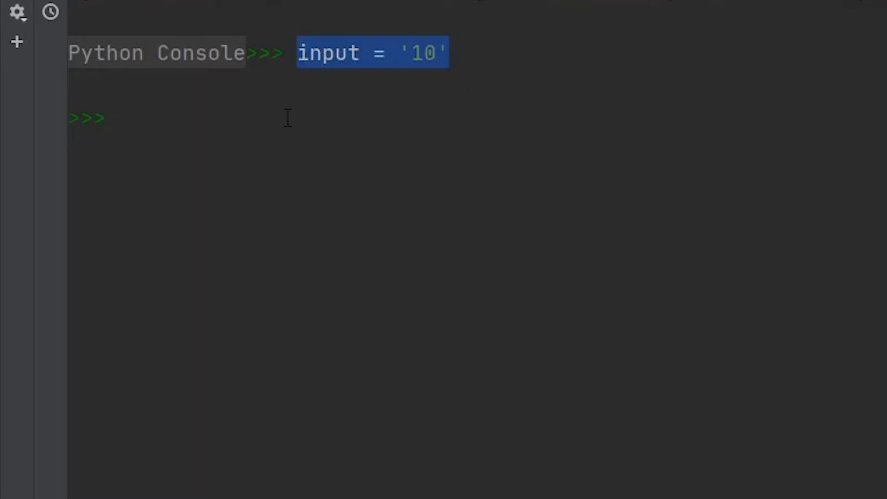
pyautogui.moveTo(438, 62)
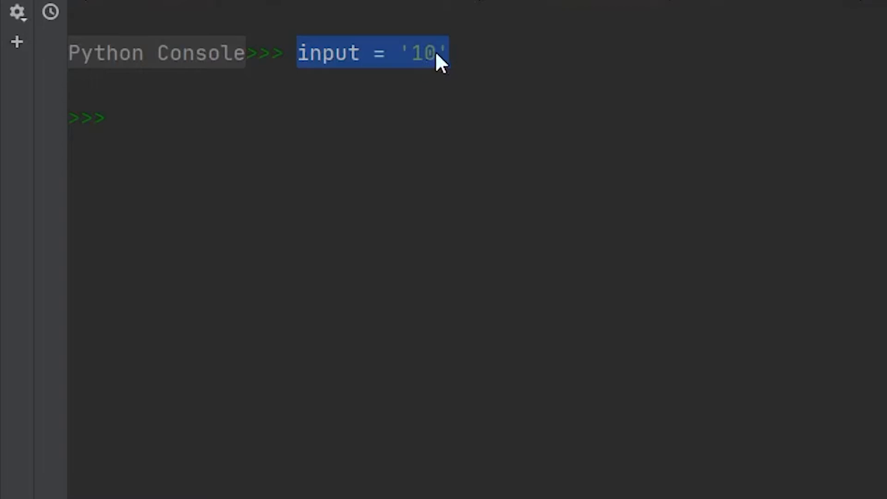
pyautogui.moveTo(352, 123)
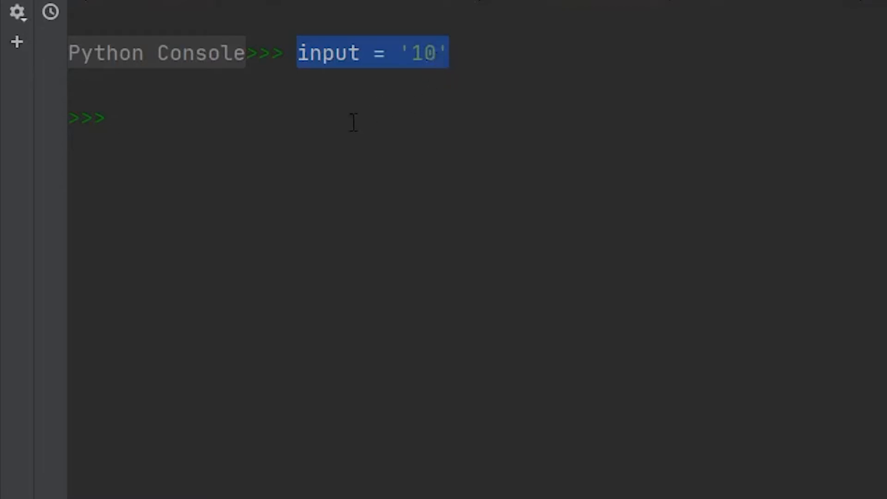
pyautogui.moveTo(421, 53)
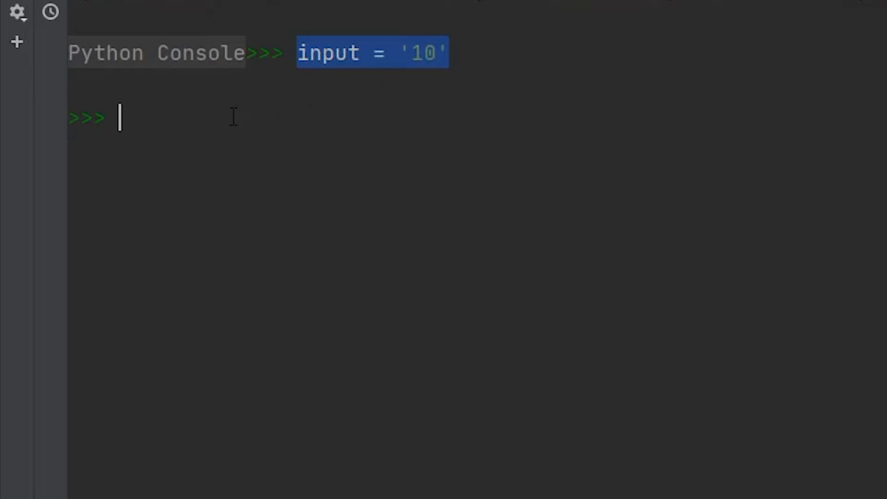
# Run newInput = int(input) to store the integer conversion
pyautogui.write('new')
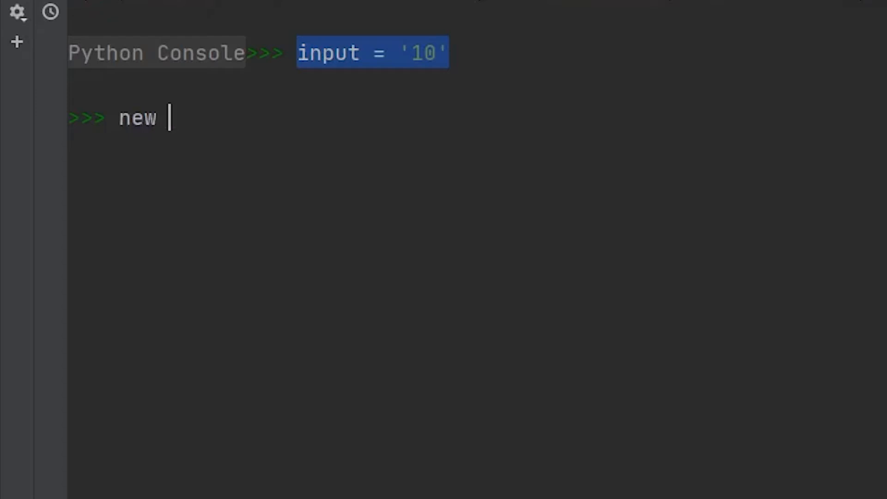
pyautogui.write('Input')
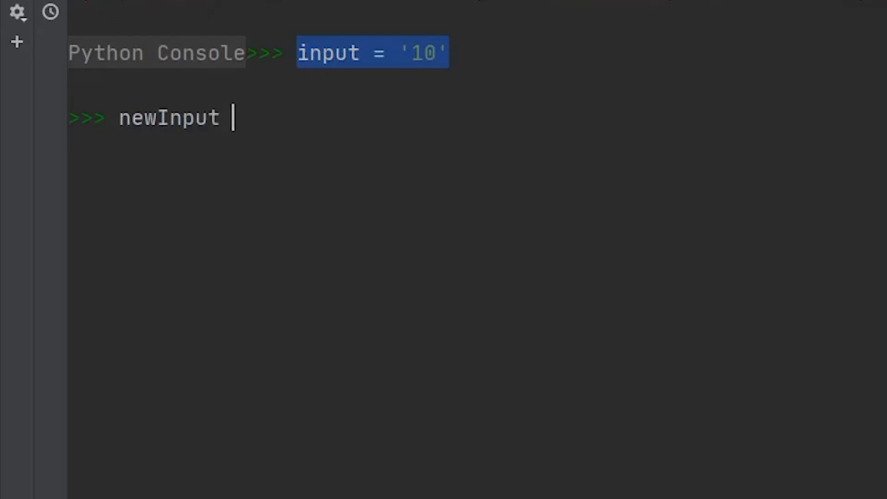
pyautogui.write('= int')
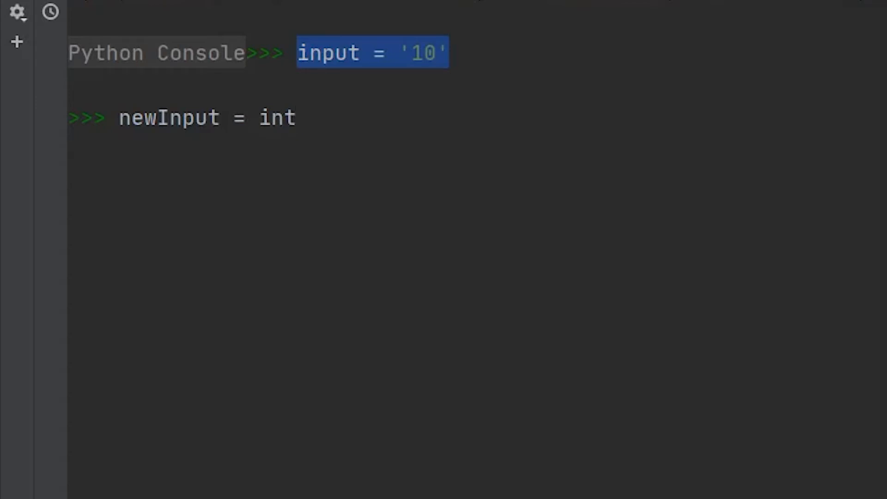
pyautogui.write('()')
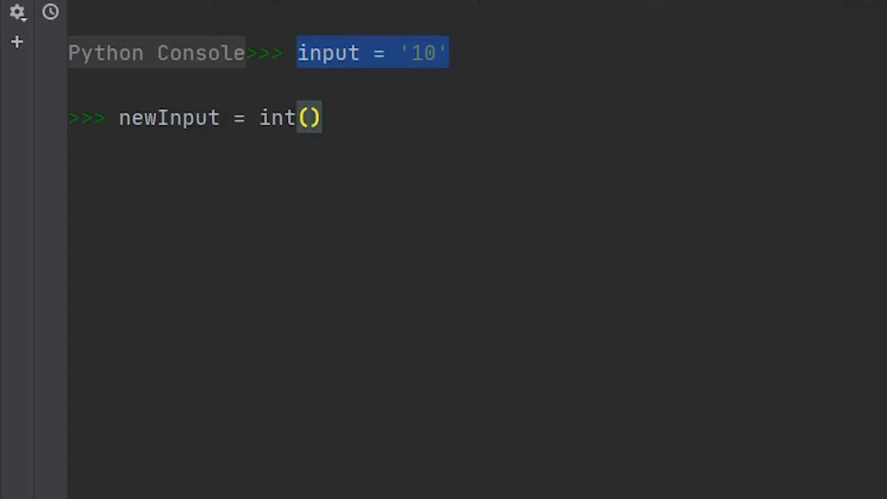
pyautogui.write('input')
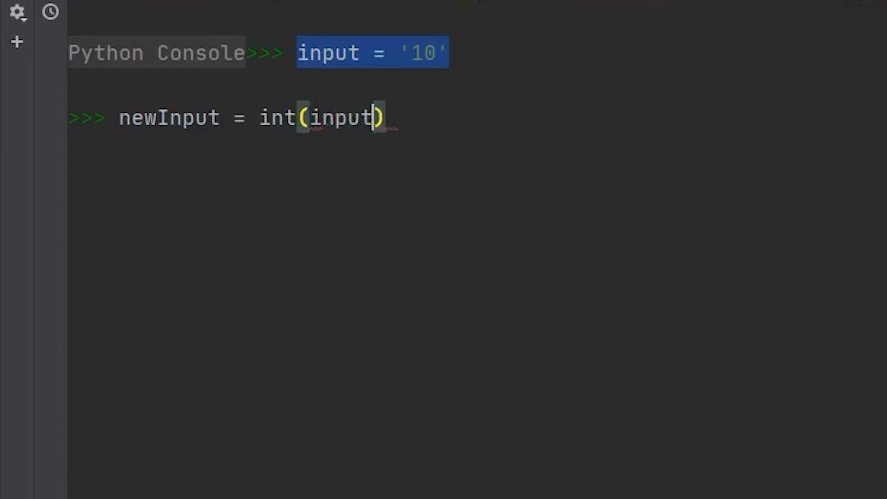
pyautogui.press('Return')
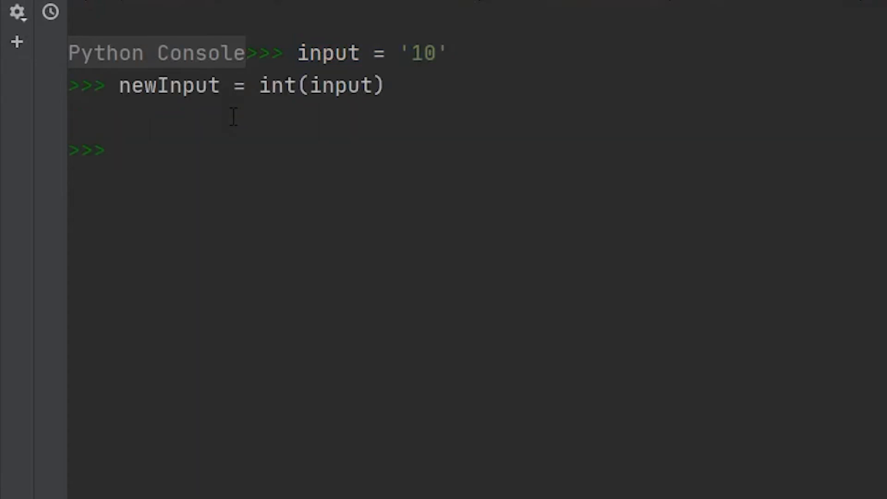
# Evaluate input and newInput, highlighting the quoted '10' versus the plain 10
pyautogui.press('Return')
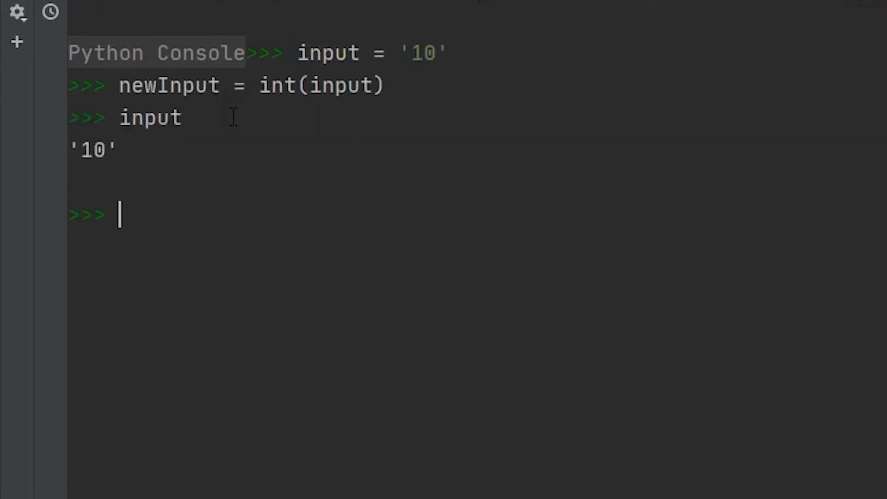
pyautogui.doubleClick(92, 149)
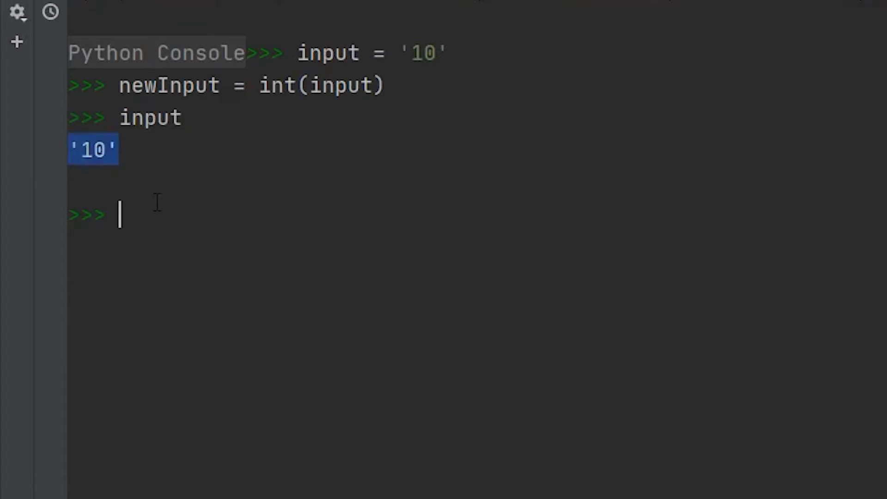
pyautogui.write('new')
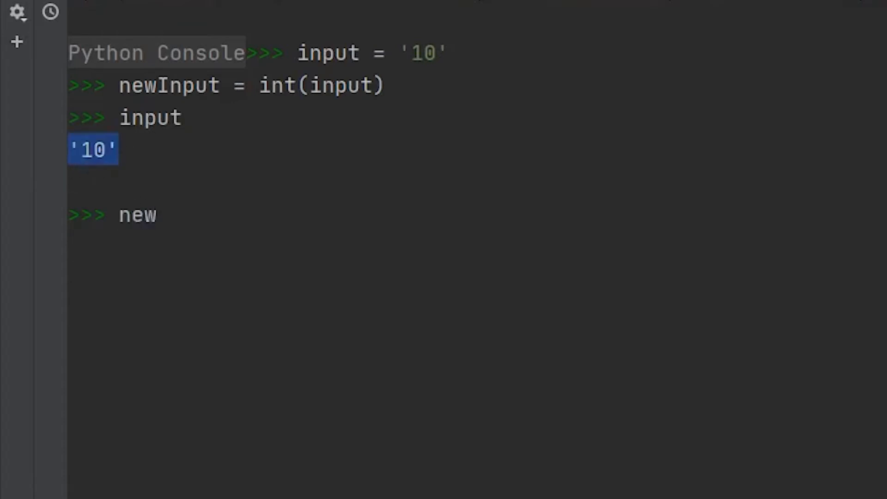
pyautogui.write('Input')
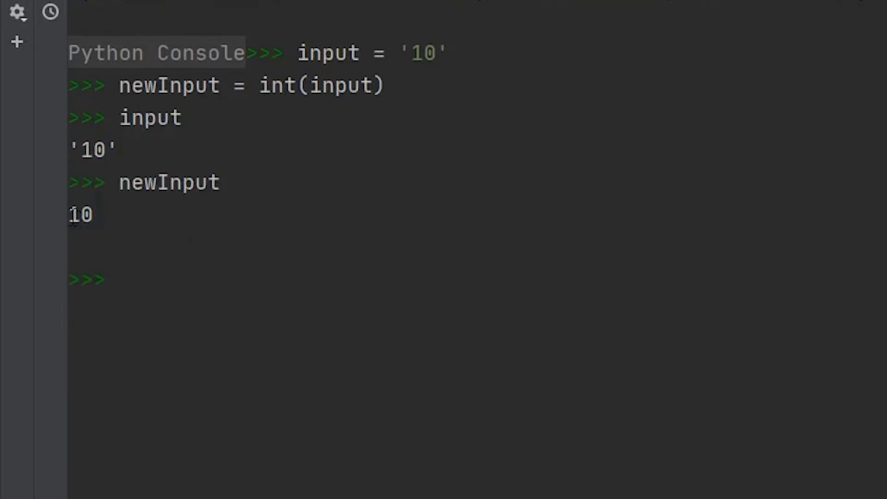
pyautogui.doubleClick(81, 214)
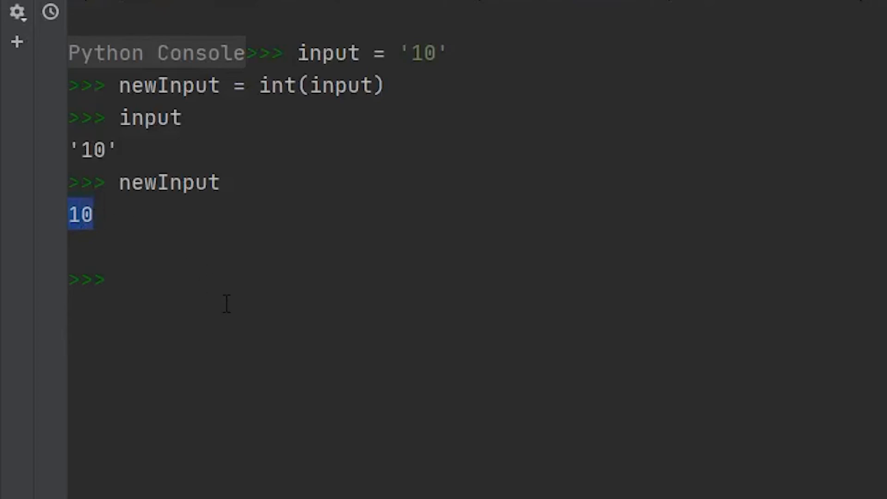